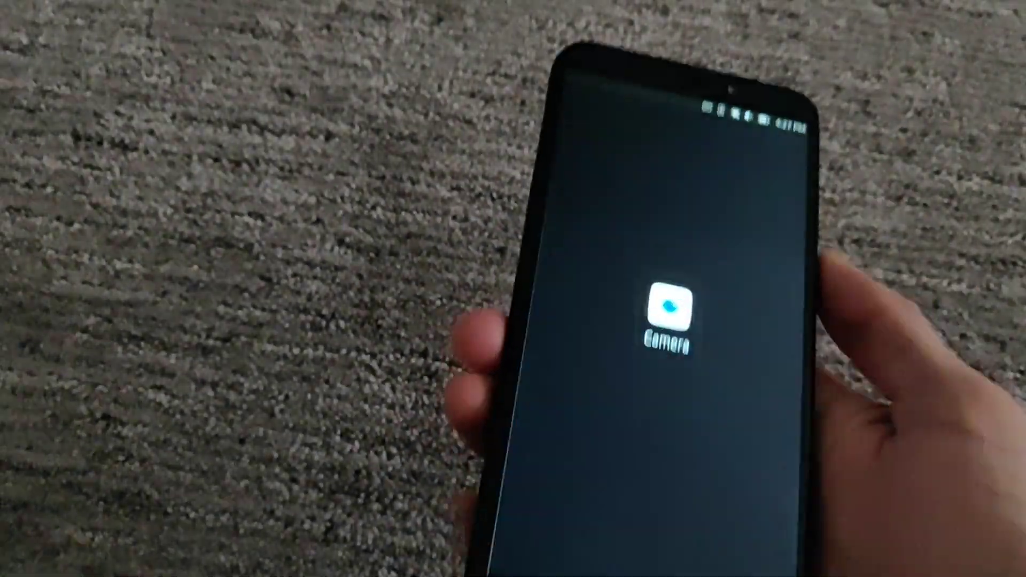
- Launch the Camera app from the app drawer
left_click(664, 309)
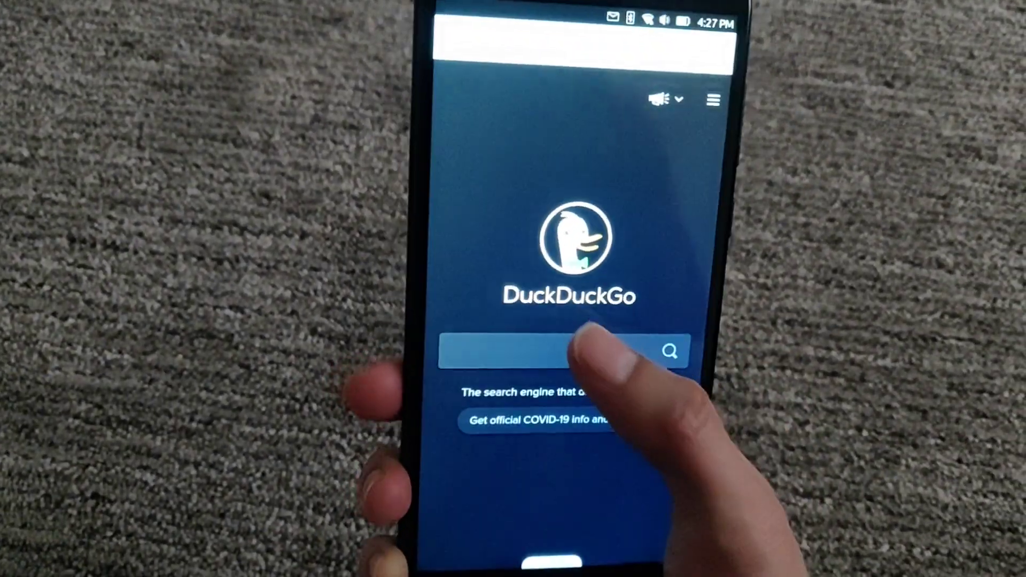
- Focus the DuckDuckGo search box and begin typing 'G'
left_click(562, 350)
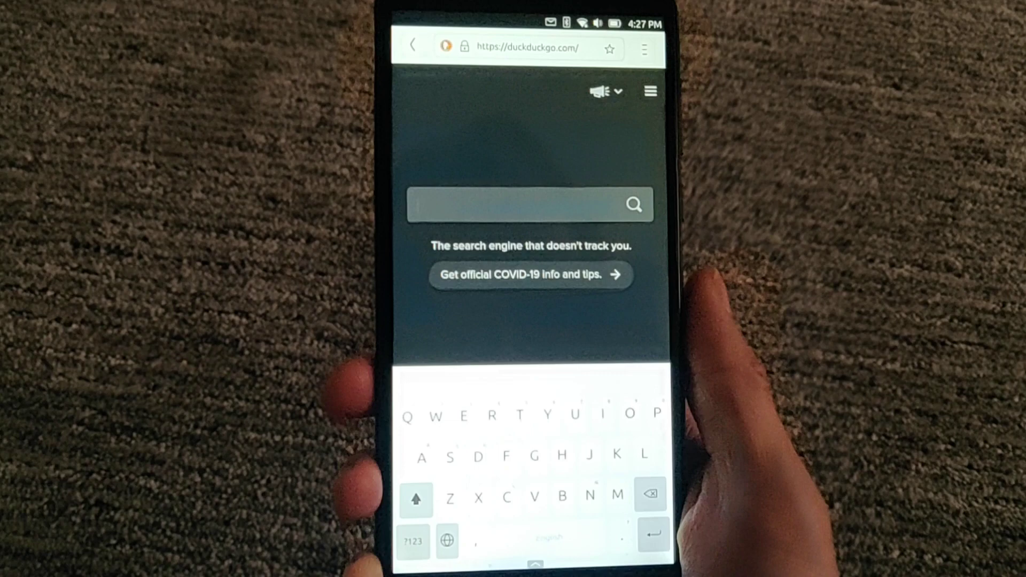
type("G")
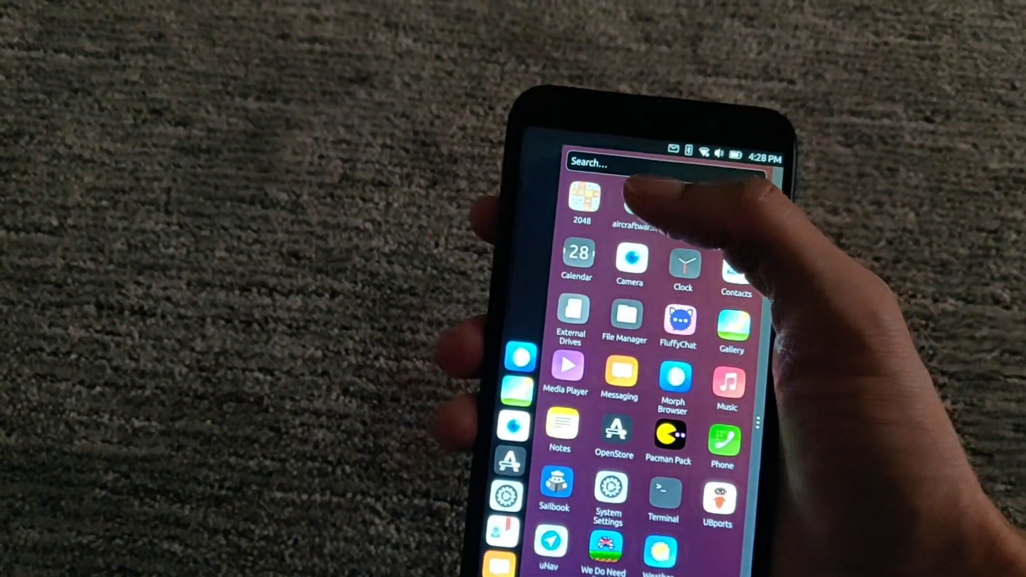
- Open aircraftwar and start a round shooting the drifting asteroids
left_click(643, 199)
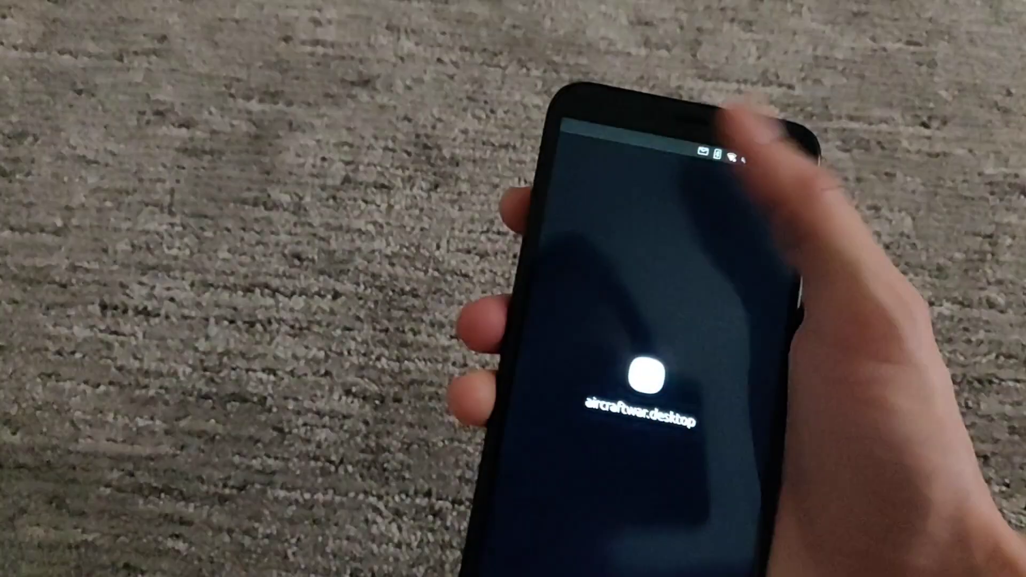
left_click(643, 370)
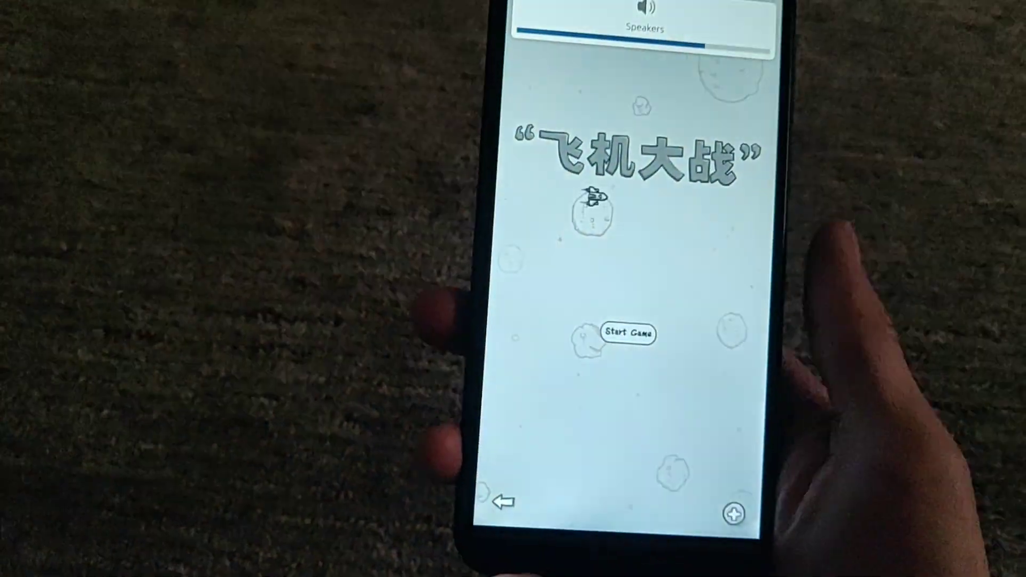
left_click(627, 333)
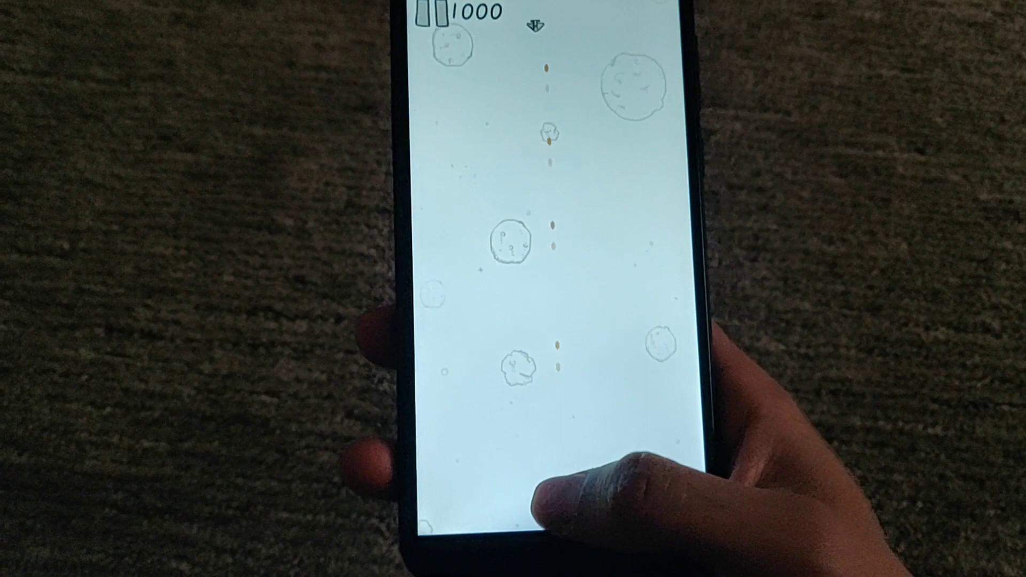